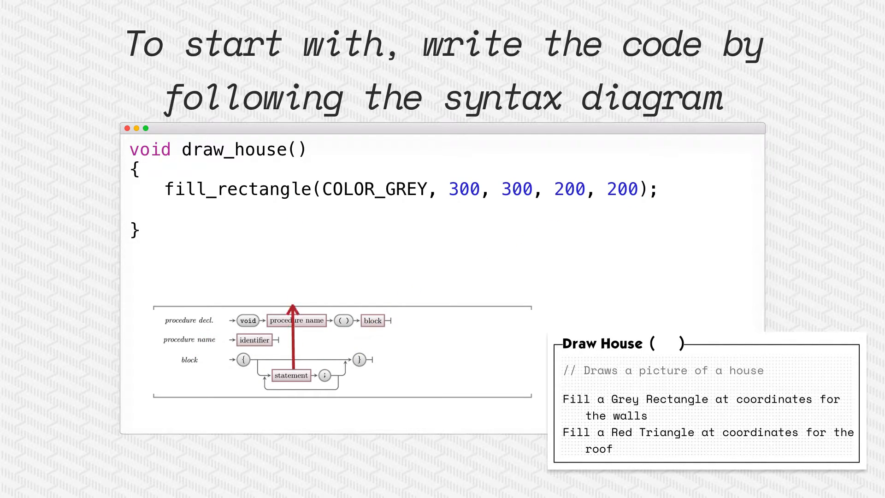
Add fill_triangle(COLOR_RED, 250, 300, 400, 150, 550, 300) to draw_house, then show the black-box slide
type("fill_triangle(COLOR_RED, 250, 300, 400, 150, 550, 300);")
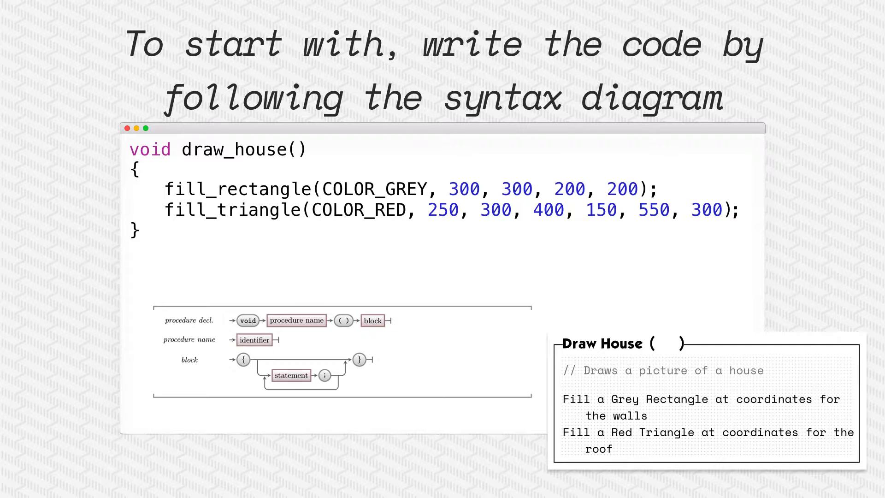
key("Right")
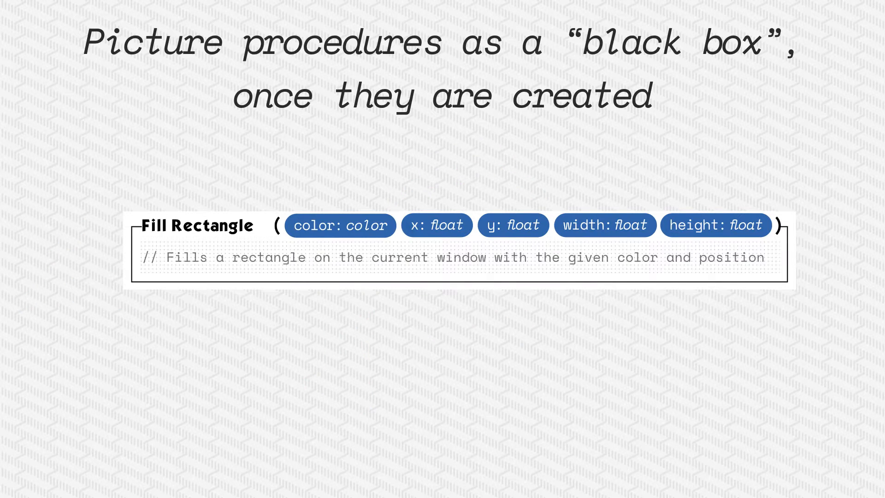